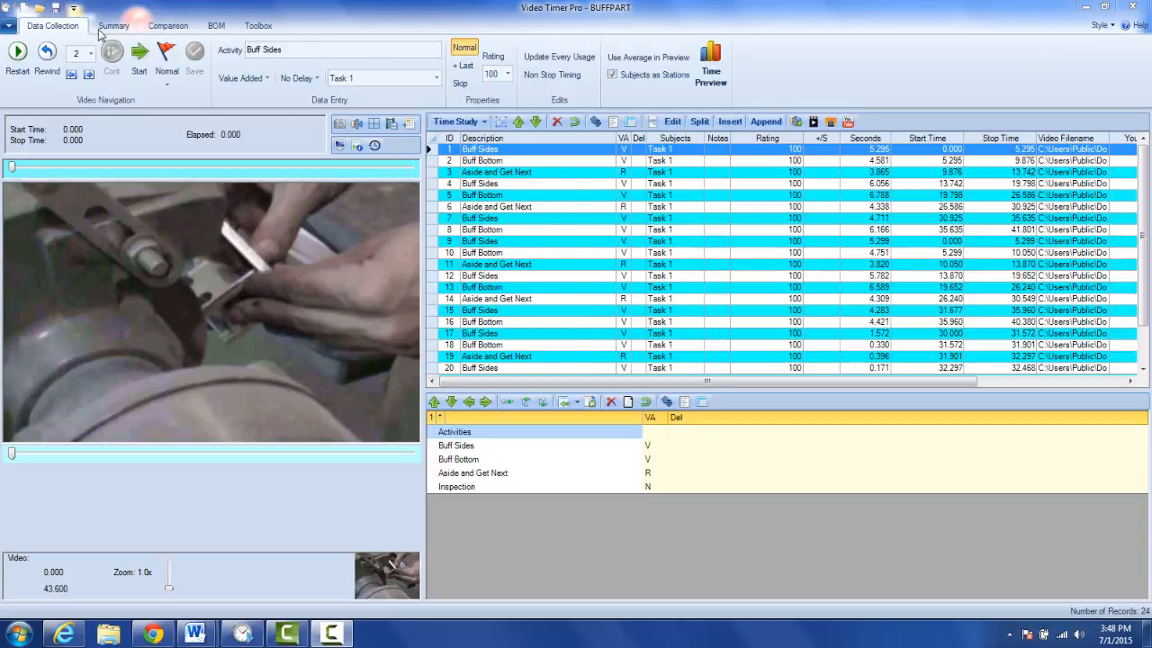
Step: Route summary results to line balancing with Use Last File, then return to the BUFFPART records
left_click(113, 26)
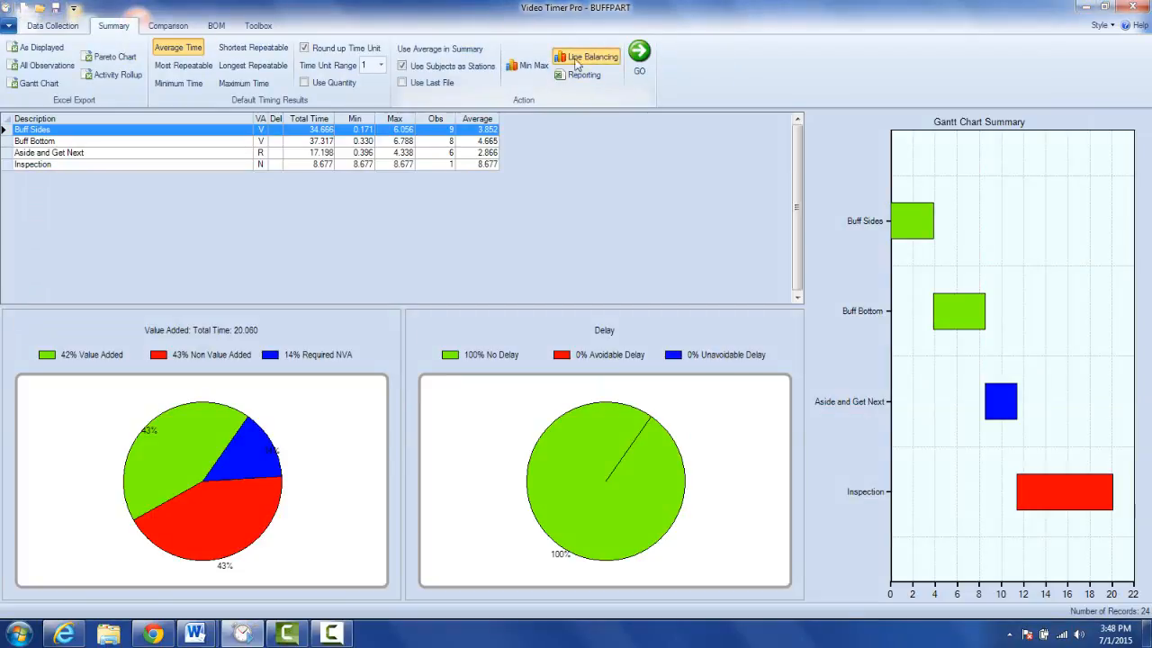
left_click(402, 82)
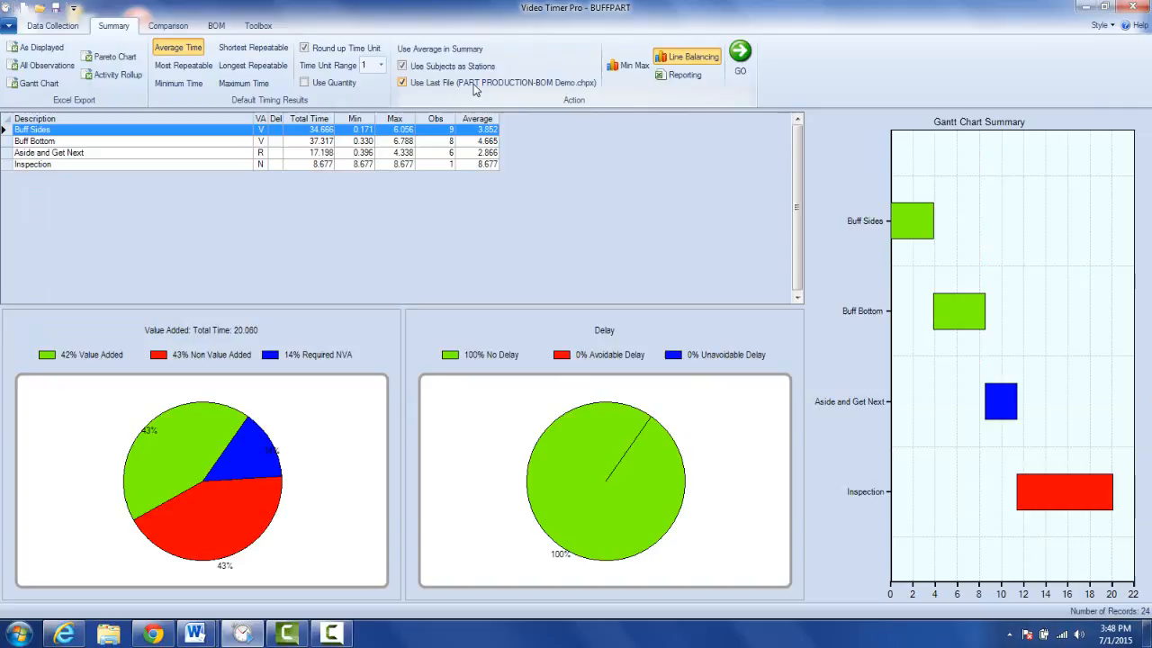
mouse_move(540, 95)
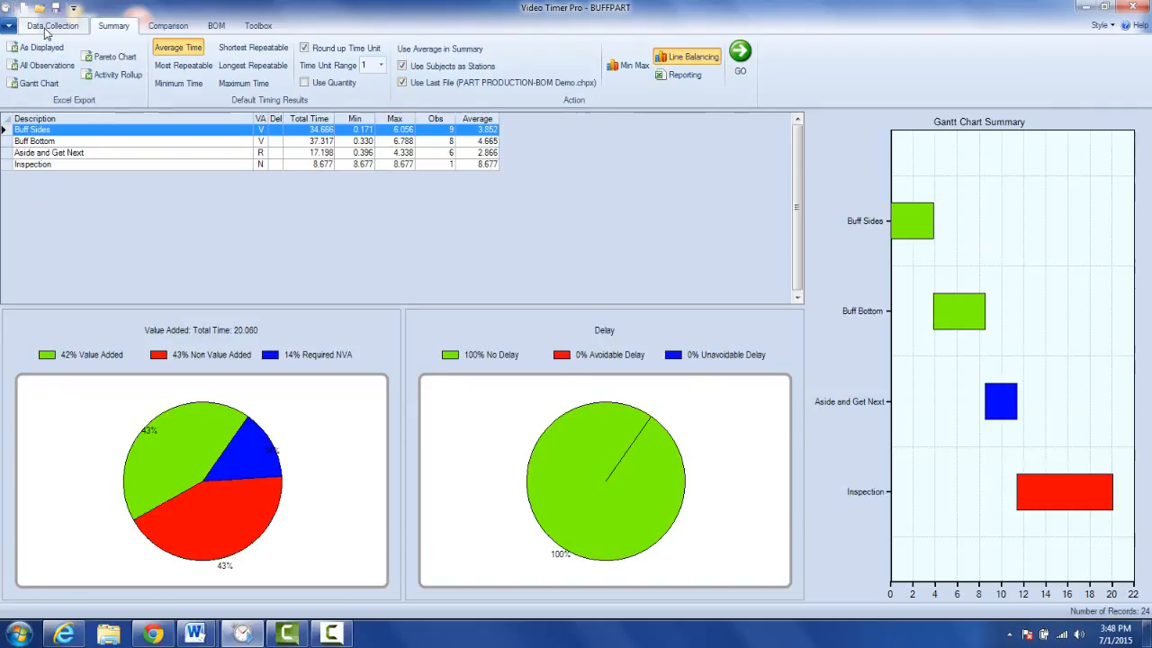
left_click(51, 25)
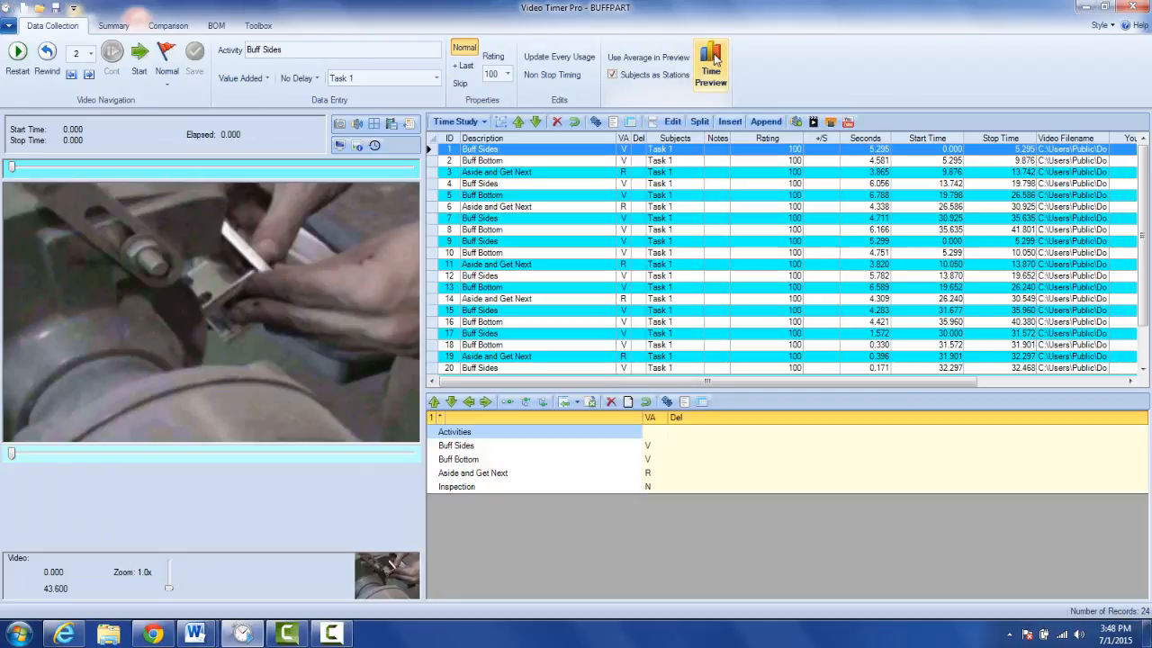
mouse_move(673, 75)
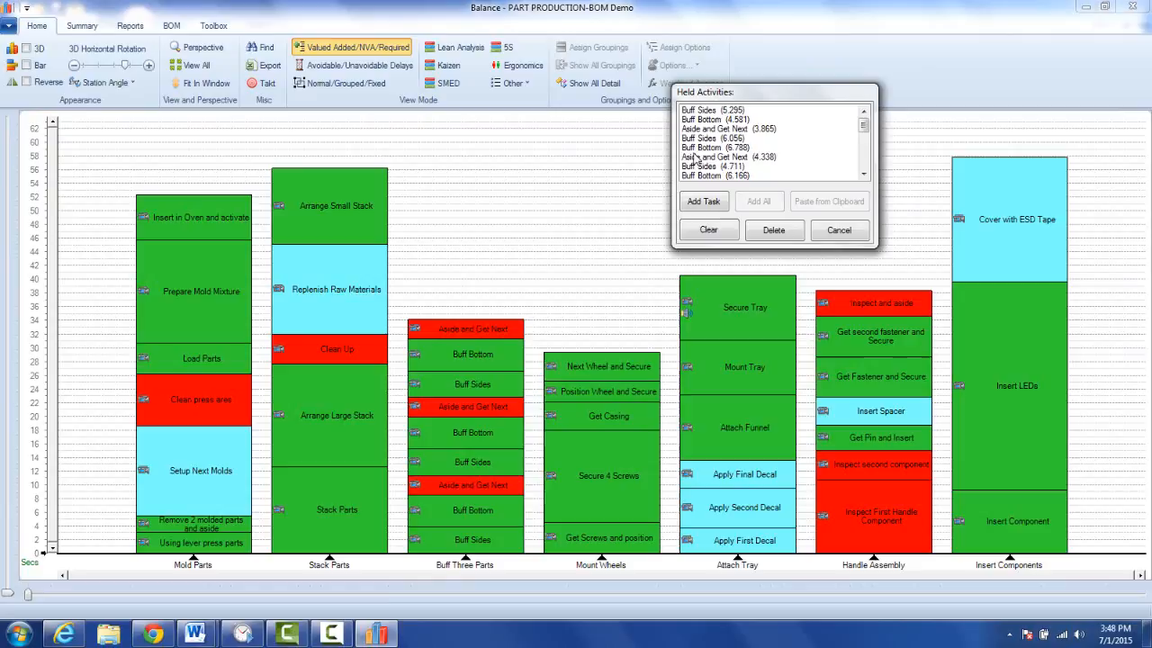
Step: Create Task 8 and stack all held Buff Sides, Buff Bottom, Aside and Inspection observations into it
left_click(862, 160)
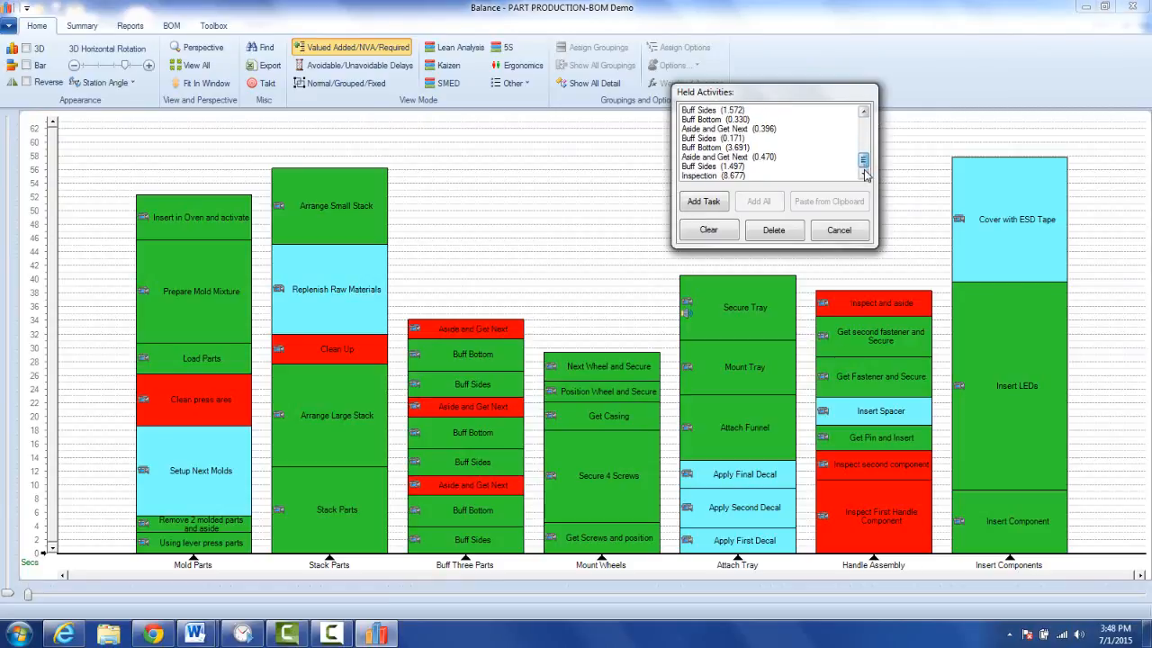
left_click(758, 200)
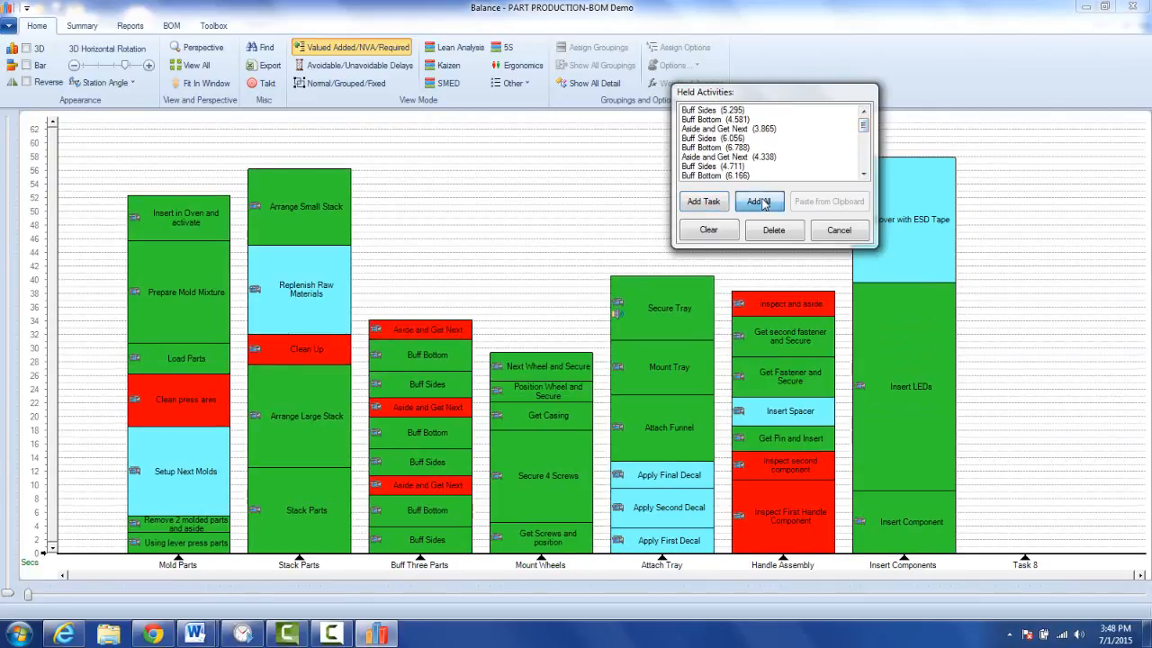
left_click(758, 200)
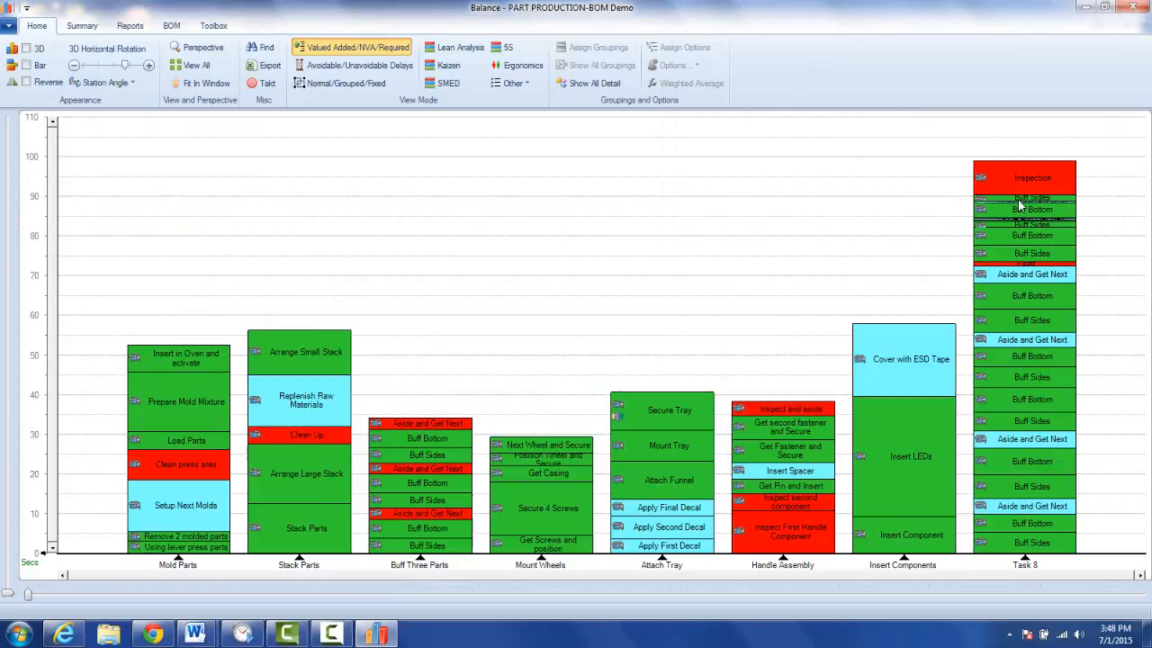
mouse_move(1032, 320)
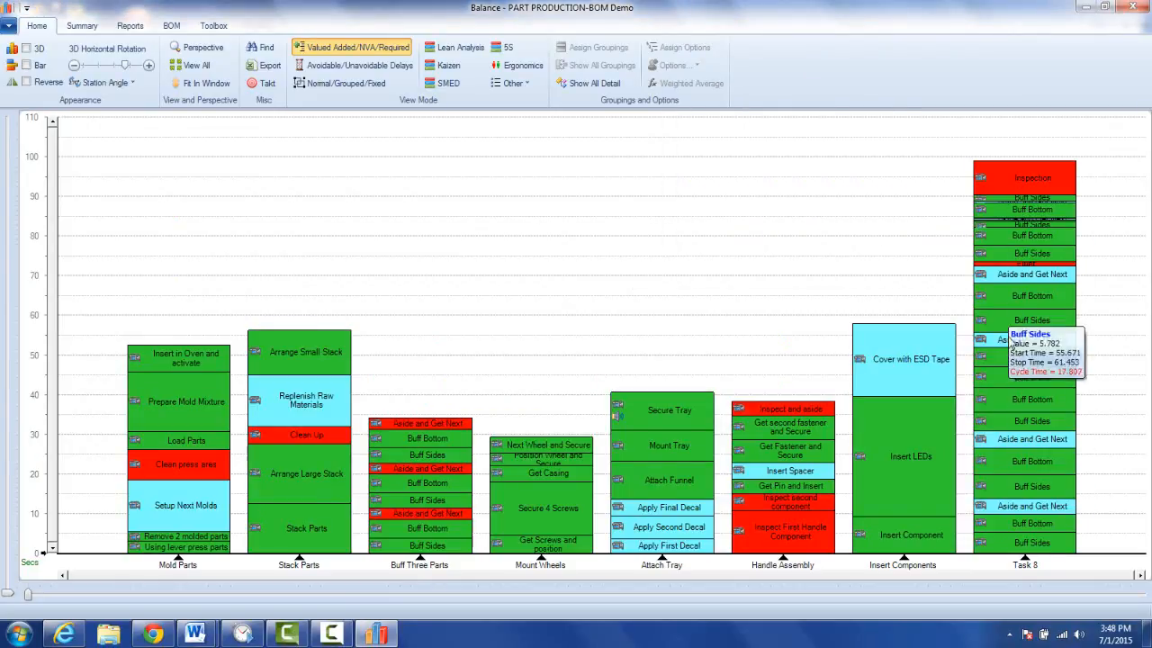
mouse_move(1008, 339)
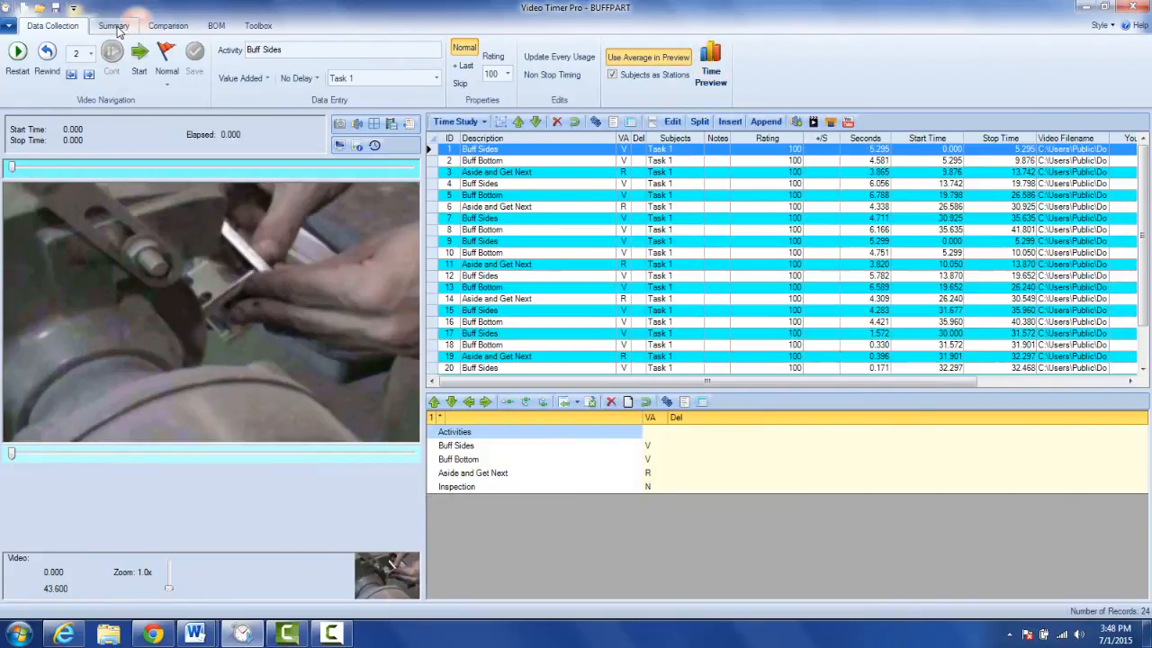
Step: Reuse the last PART PRODUCTION-BOM Demo file in Summary, then return to the BUFFPART records
left_click(114, 26)
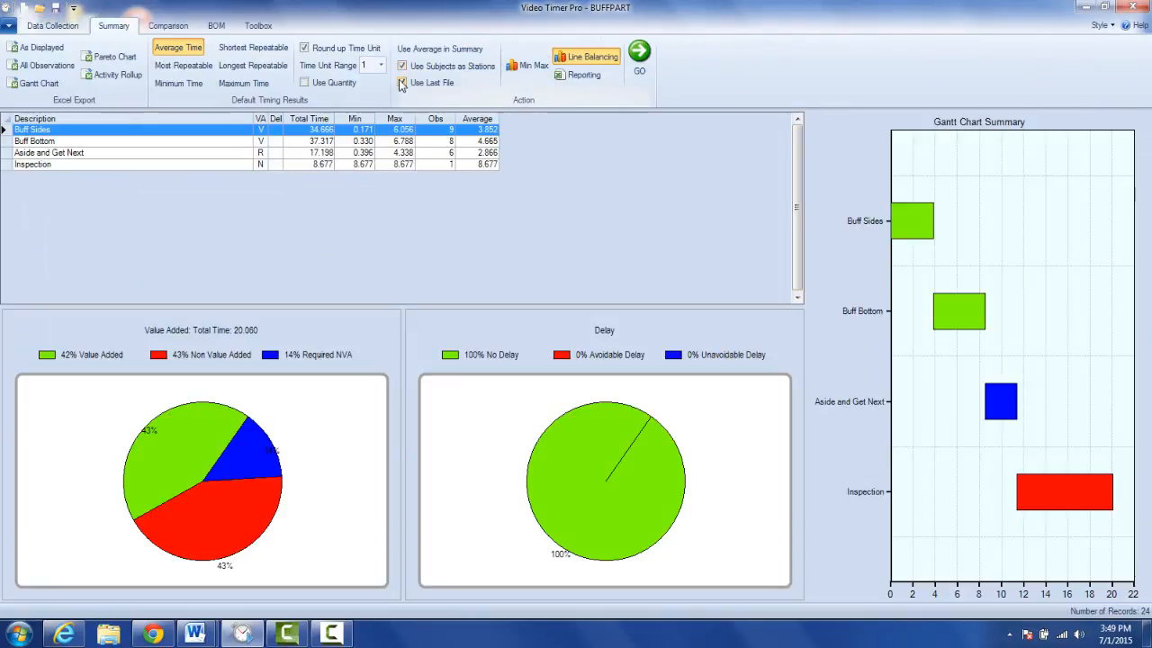
left_click(402, 82)
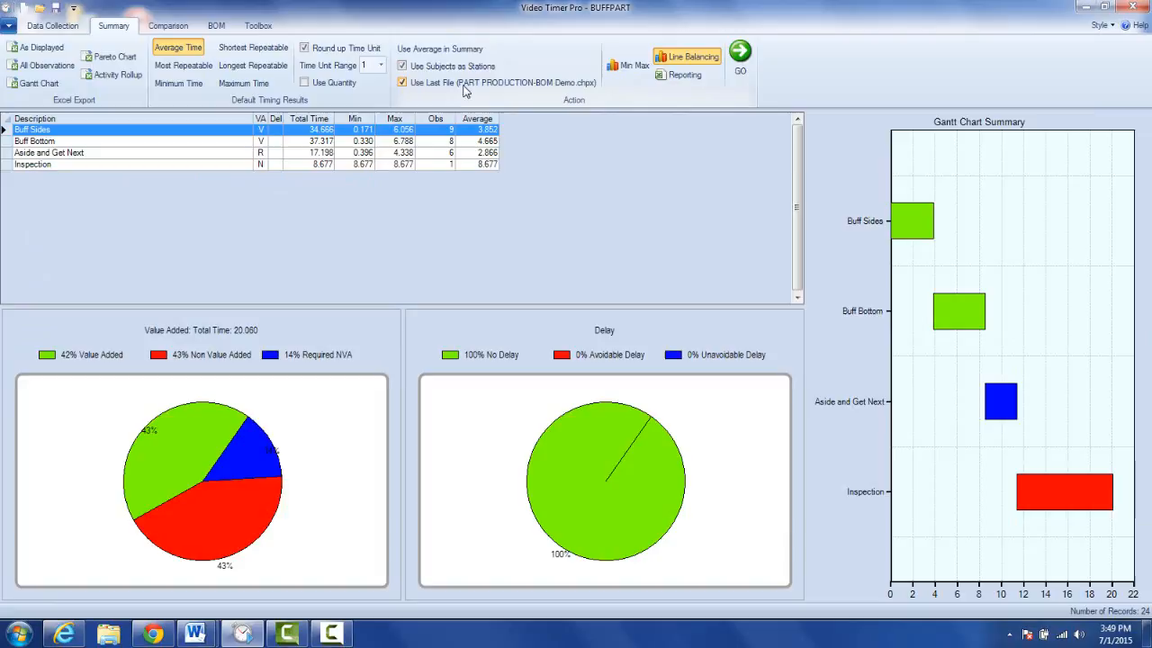
left_click(51, 25)
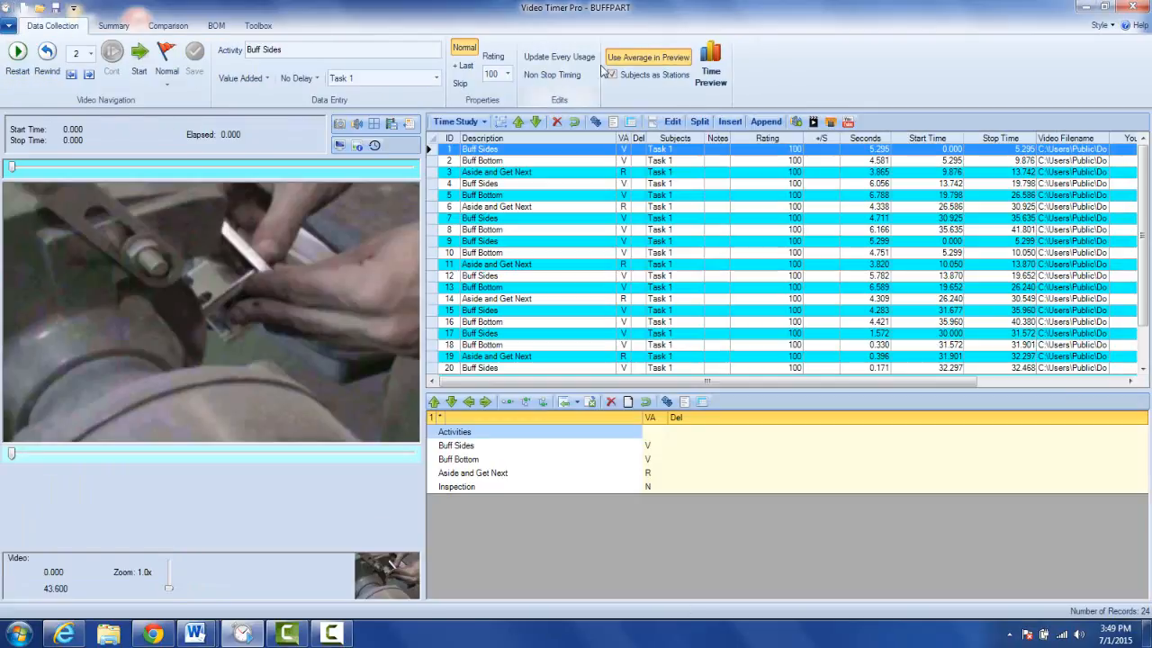
Step: Send averaged observations via Time Preview and add all four averaged activities to Task 8
left_click(613, 74)
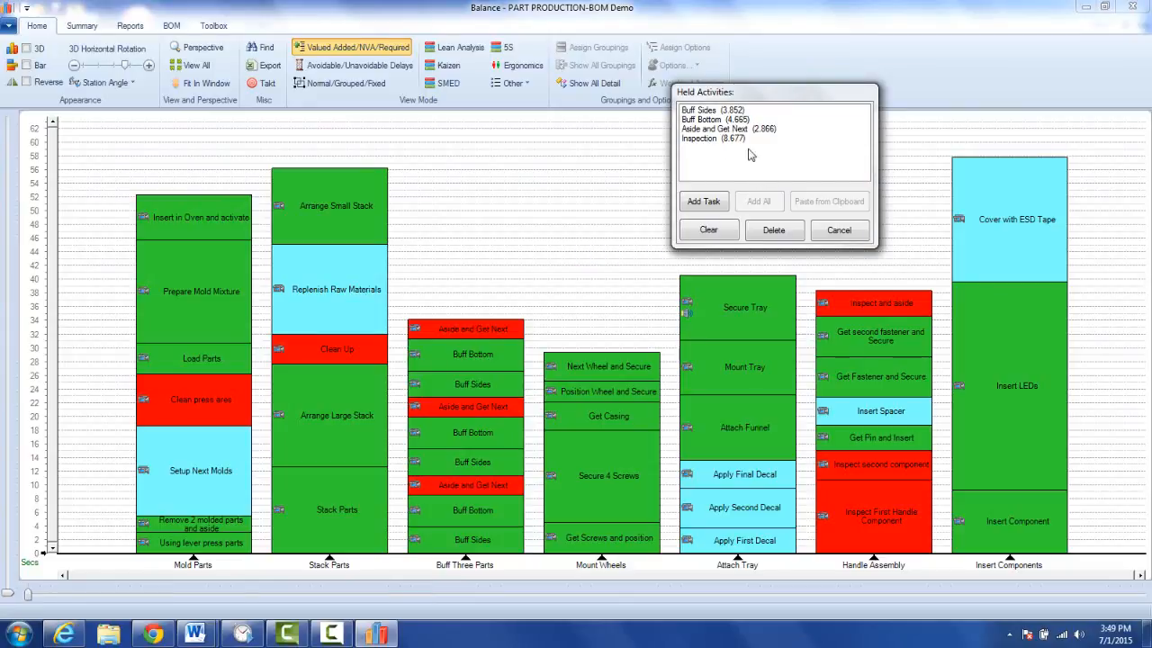
left_click(758, 201)
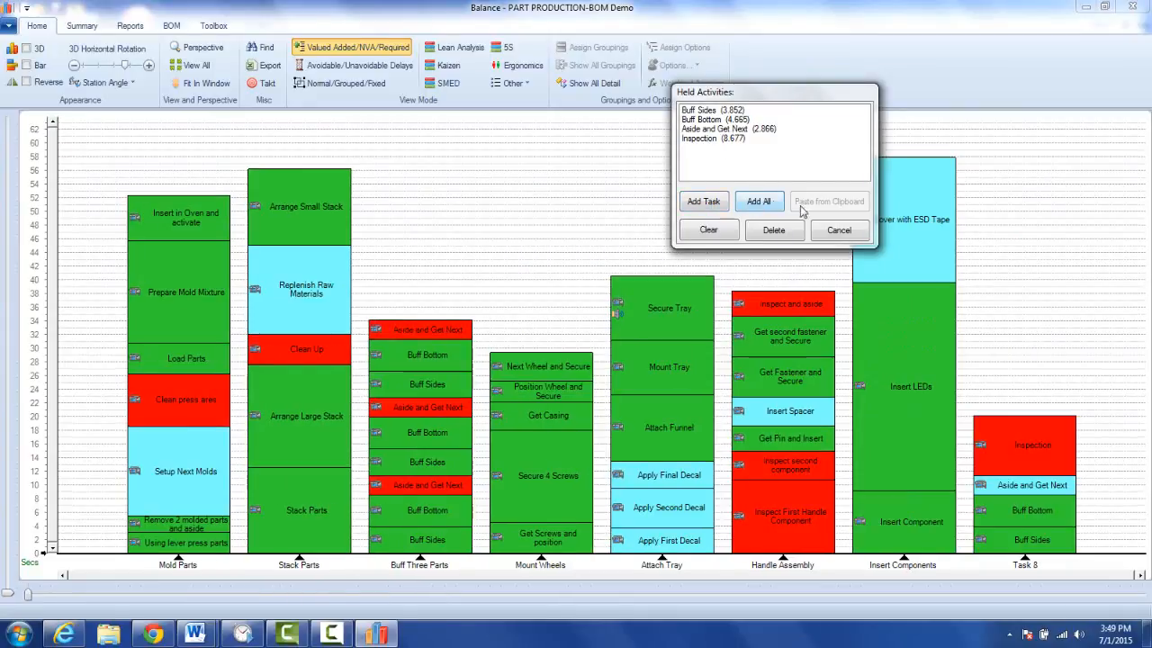
left_click(837, 230)
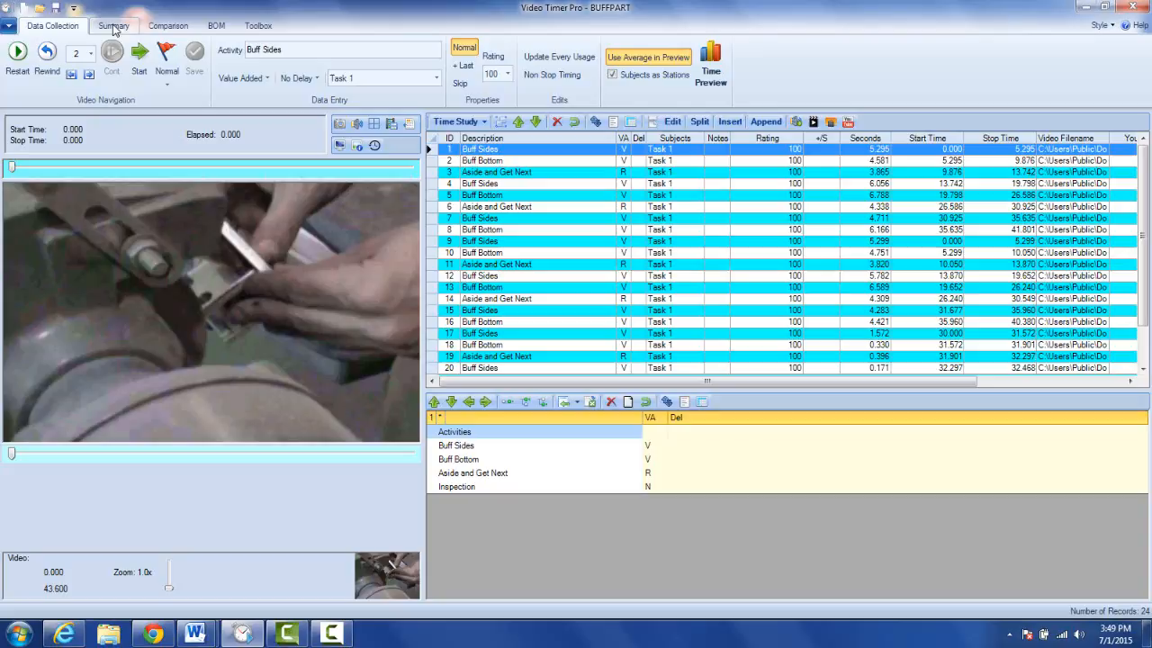
Step: Add all four averaged BUFFPART activities to Task 8 and close the Held Activities list
left_click(113, 25)
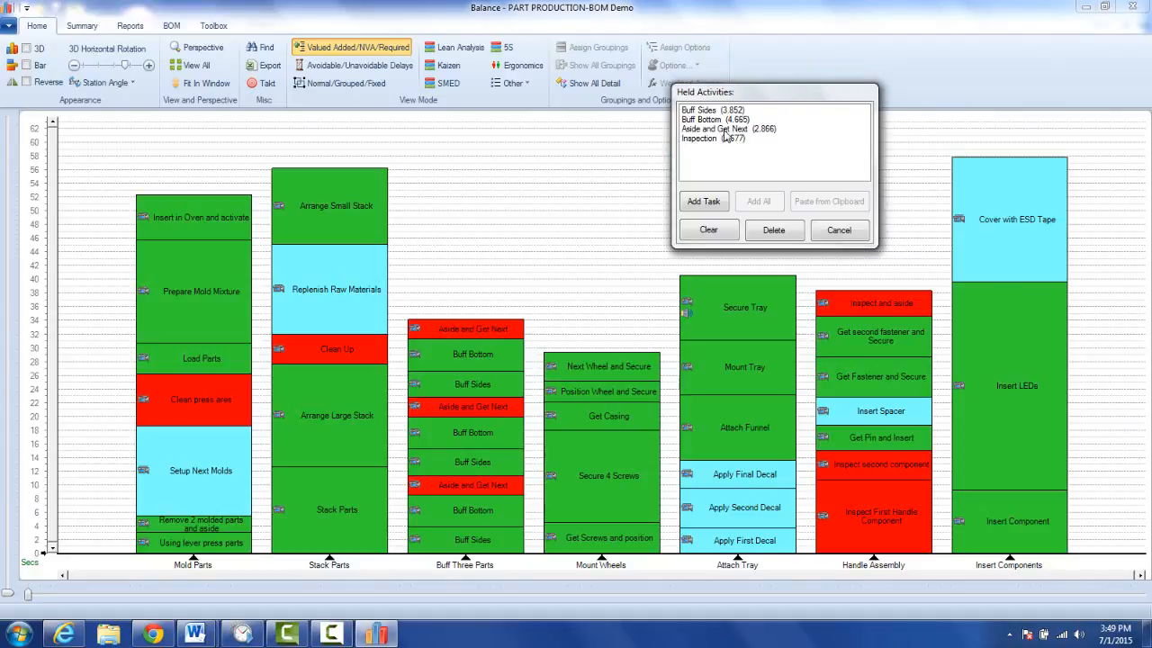
left_click(758, 200)
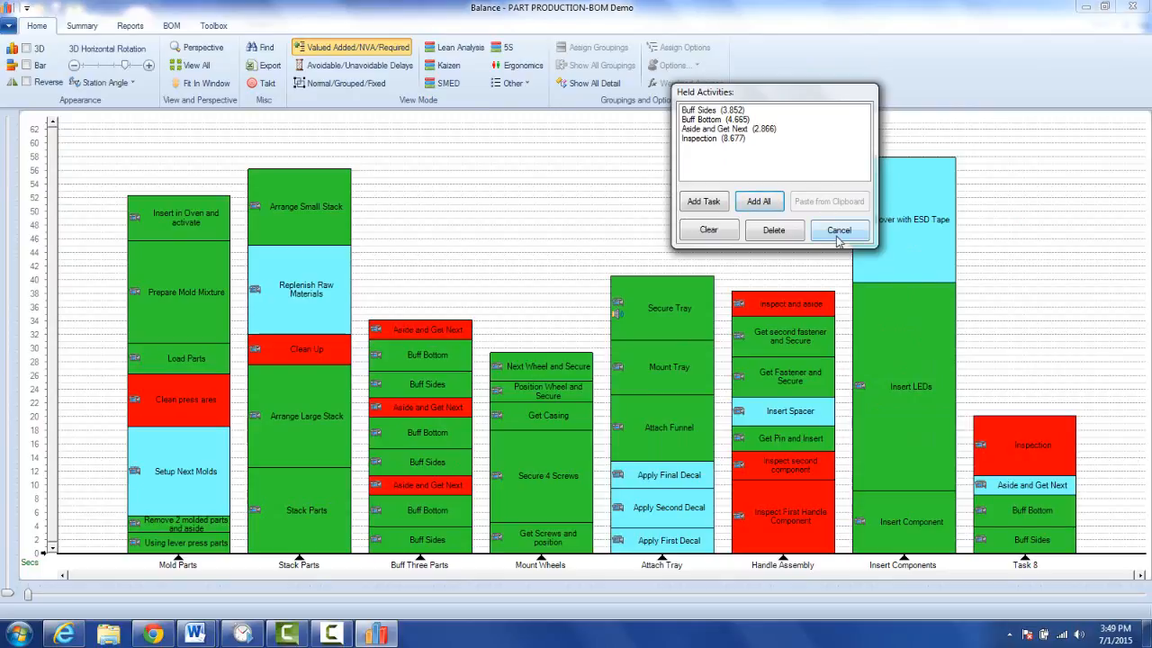
left_click(837, 229)
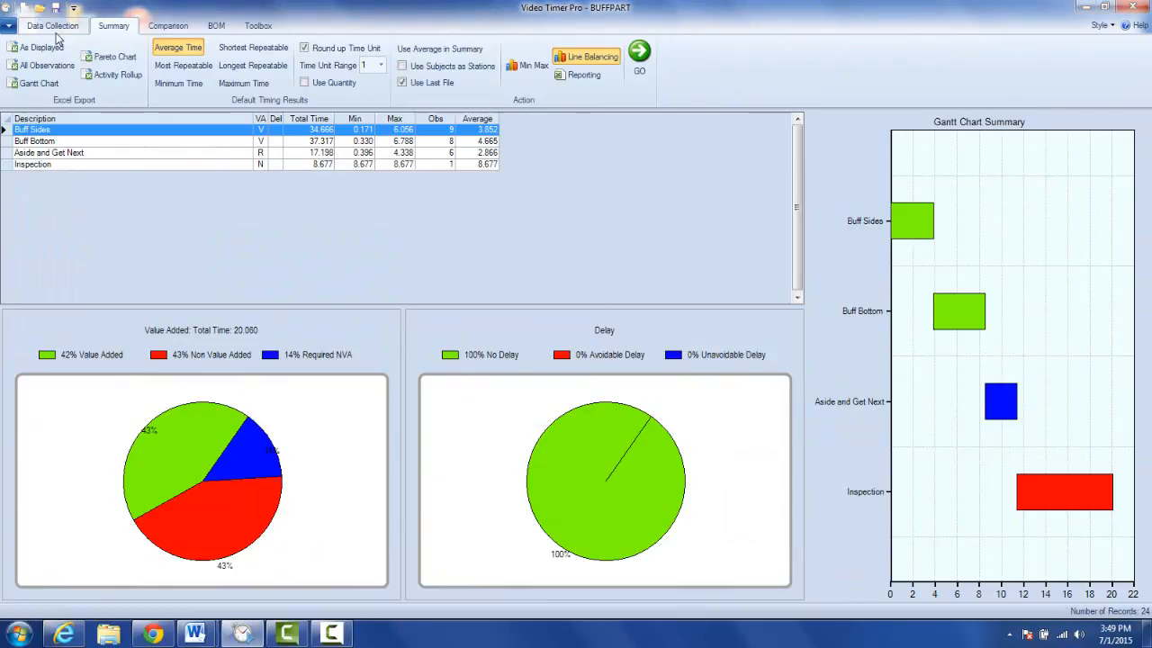
Step: Keep Subjects as Stations and stack every individual observation into Task 8
left_click(51, 25)
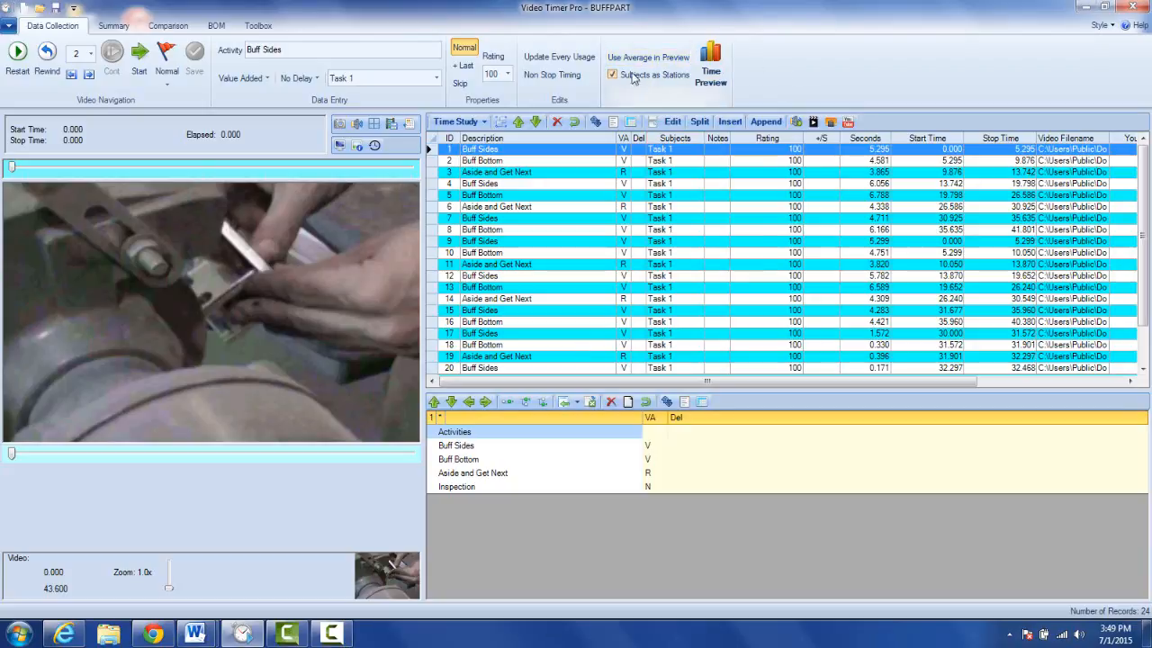
left_click(114, 25)
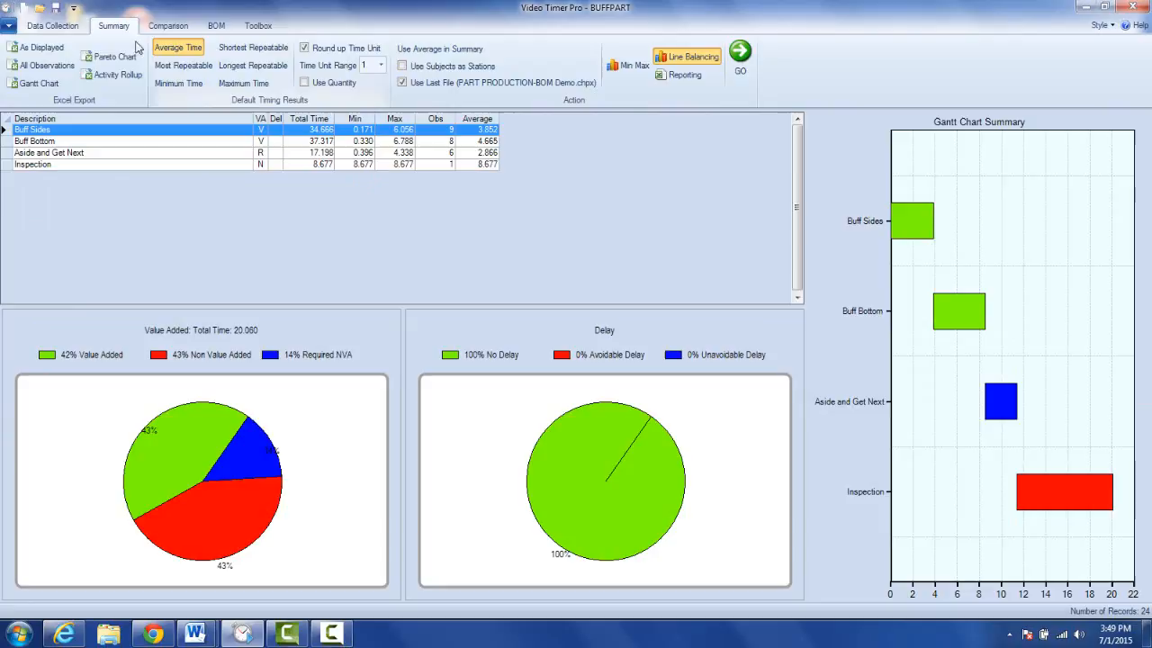
left_click(51, 25)
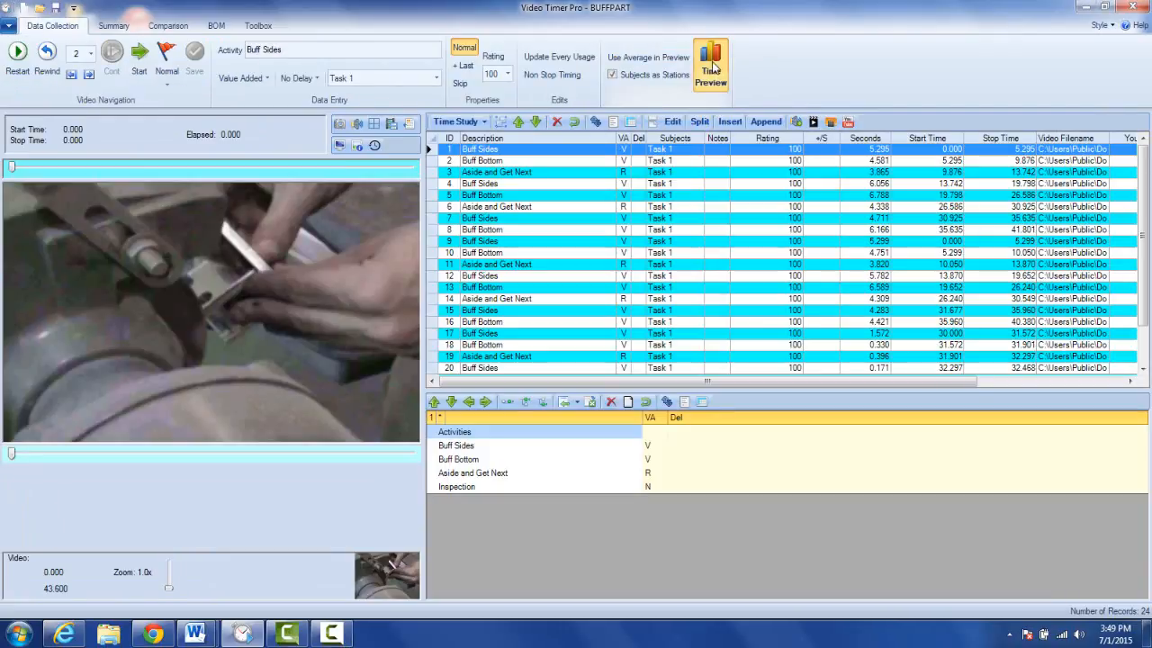
left_click(710, 63)
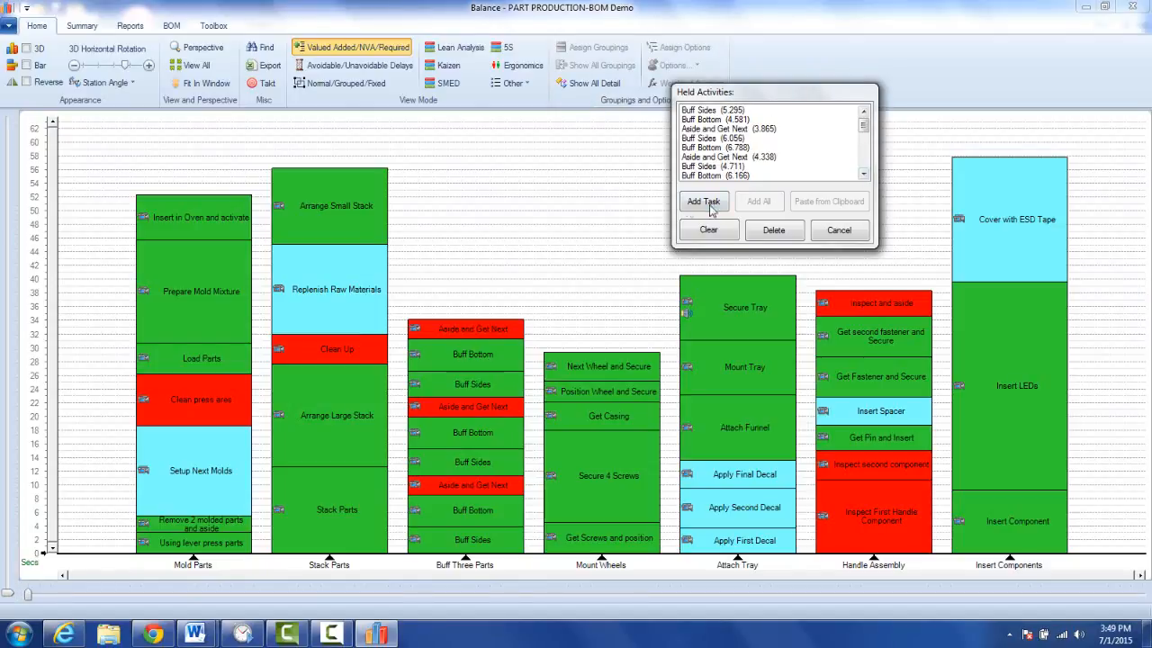
left_click(758, 200)
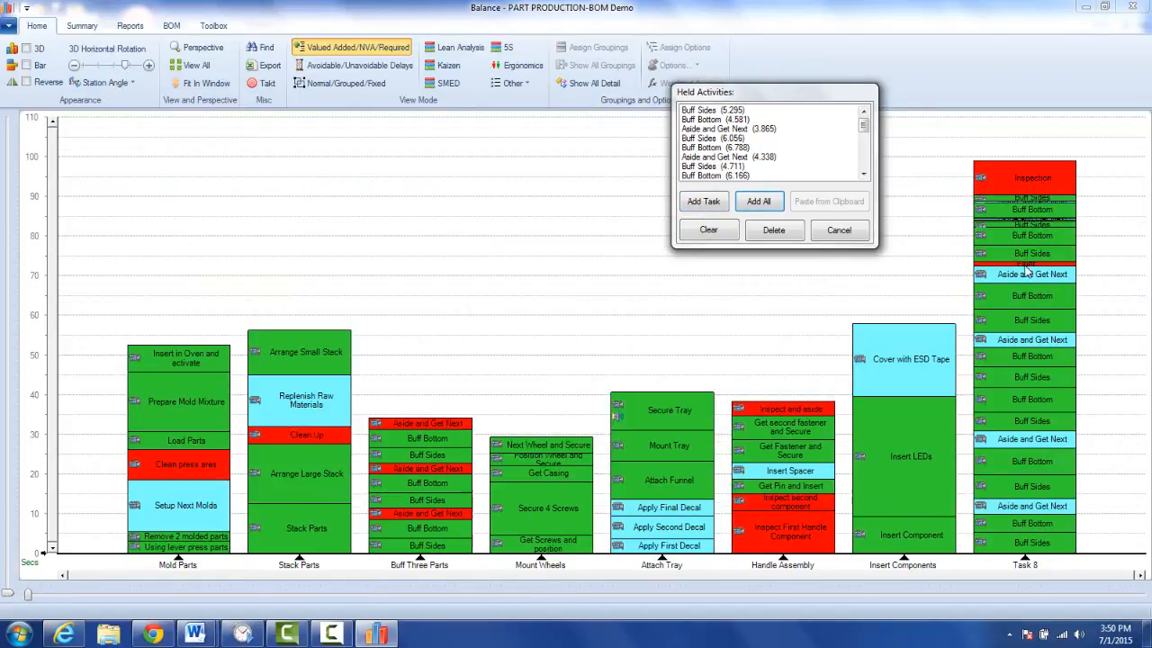